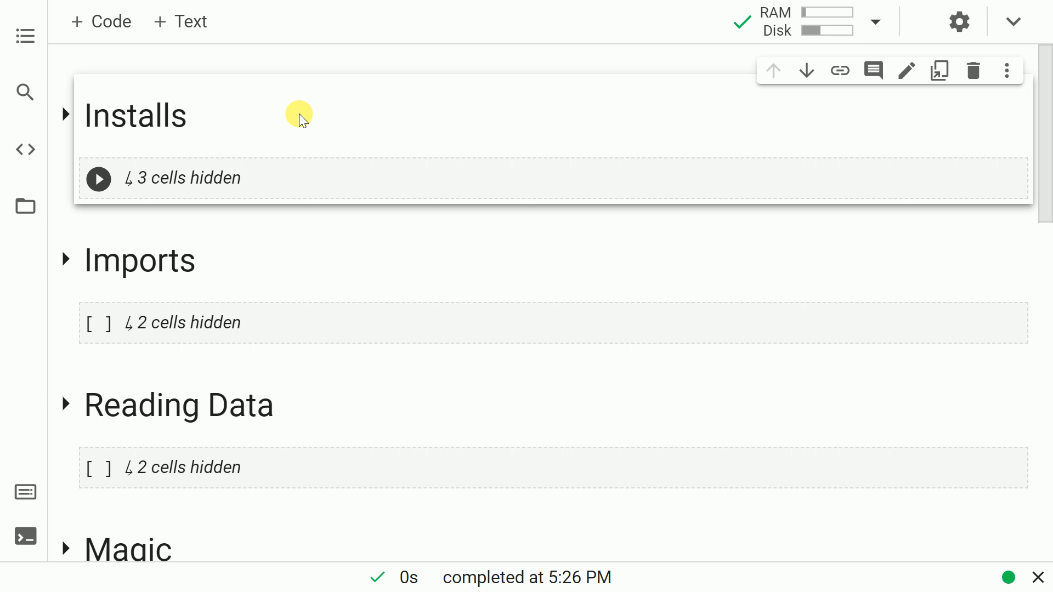
{"action": "mouse_move", "coordinate": [287, 172]}
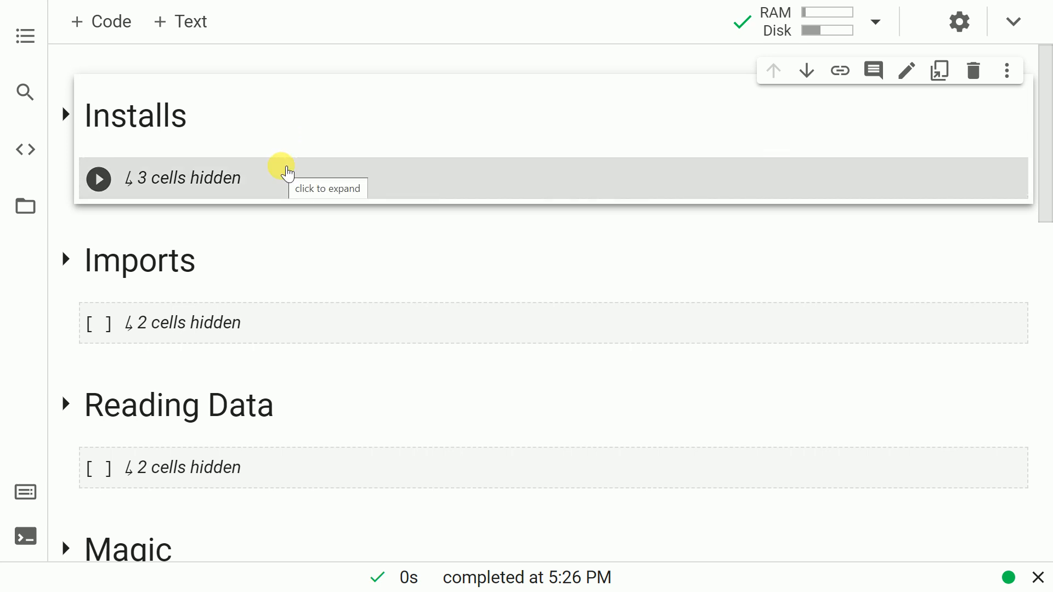
{"action": "mouse_move", "coordinate": [285, 174]}
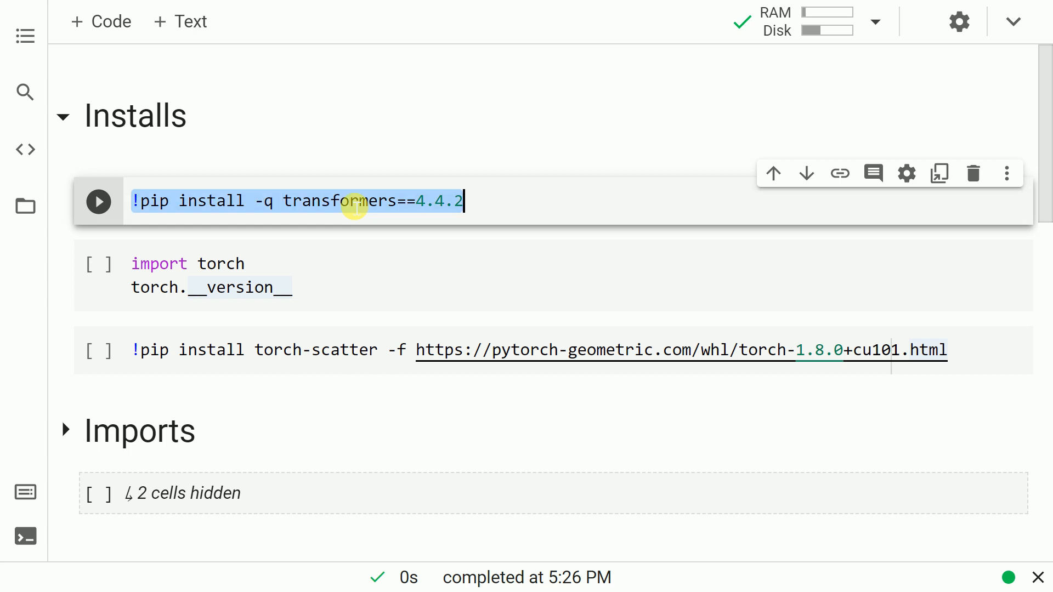
Step: Install transformers 4.4.2 with the pip install cell
{"action": "left_click", "coordinate": [99, 201]}
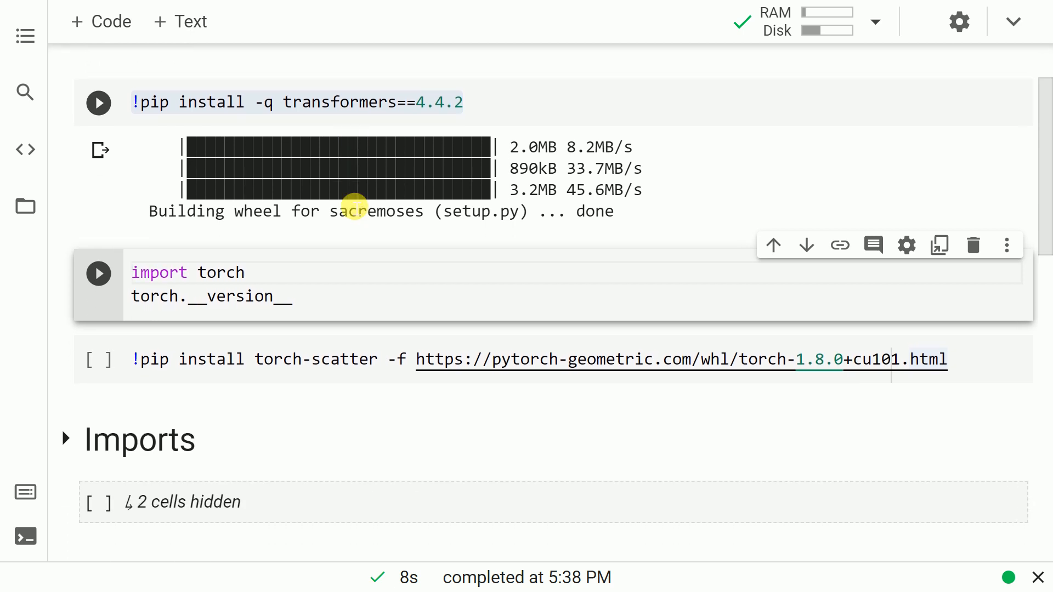
Step: Install torch-scatter after confirming torch version 1.8.0+cu101
{"action": "scroll", "scroll_direction": "down", "scroll_amount": 3}
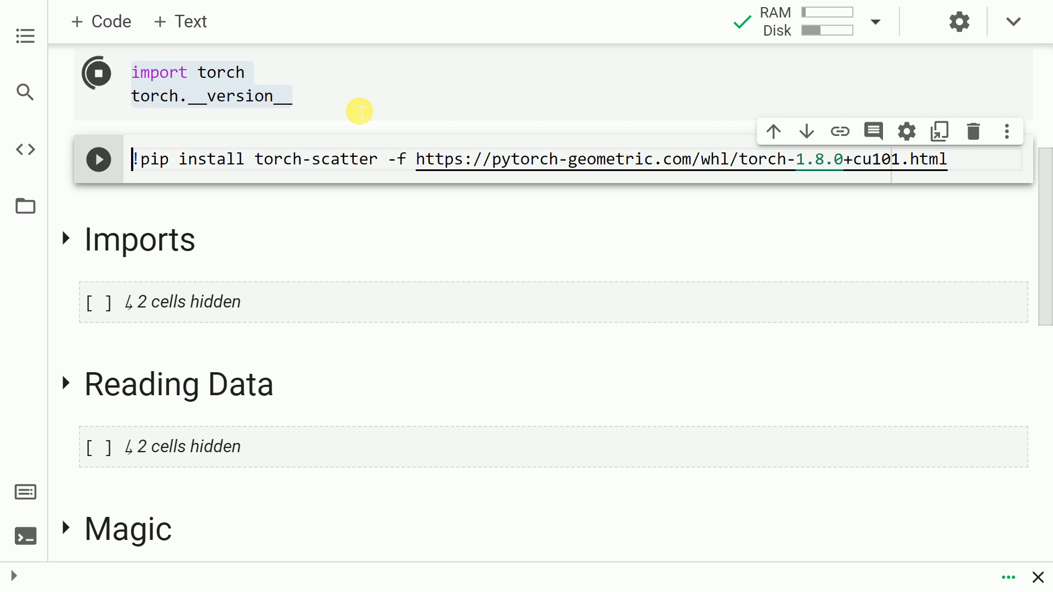
{"action": "left_click", "coordinate": [96, 73]}
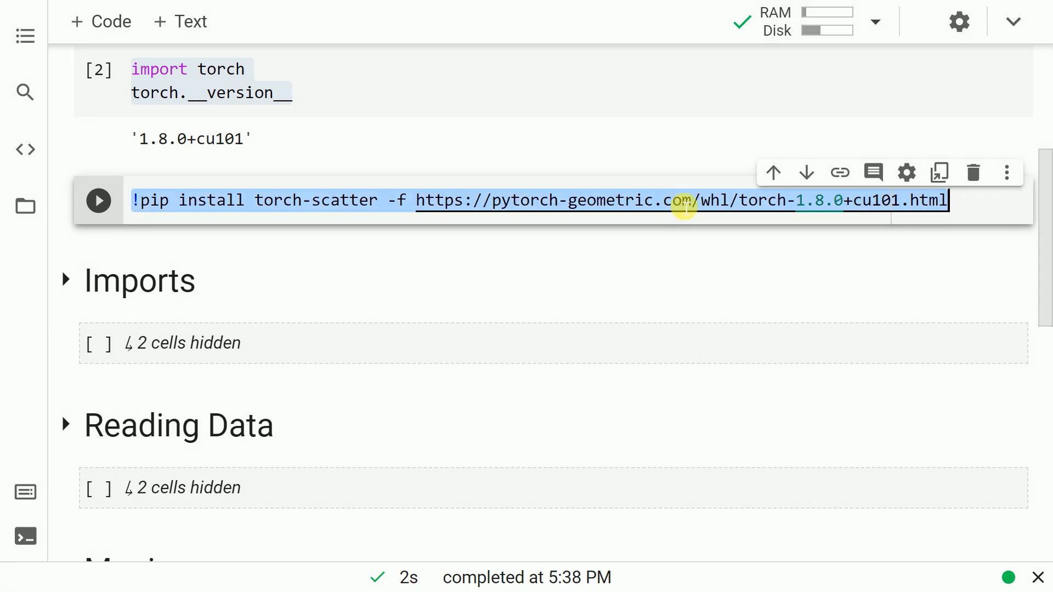
{"action": "left_click", "coordinate": [98, 201]}
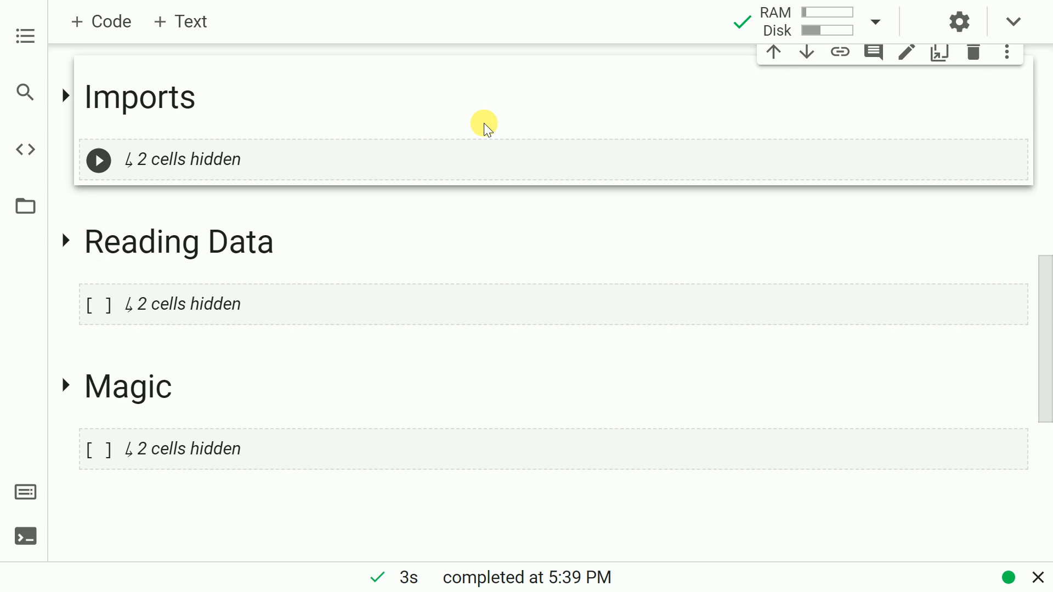
Step: Run the pipeline and pandas imports, then build the TAPAS table-question-answering pipeline
{"action": "left_click", "coordinate": [65, 96]}
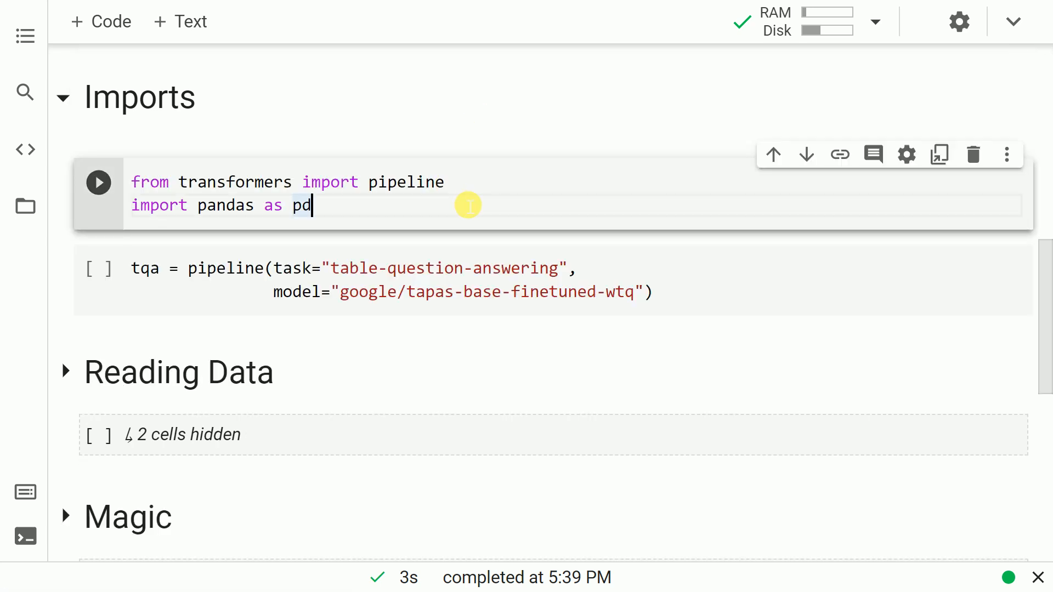
{"action": "key", "text": "ctrl+a"}
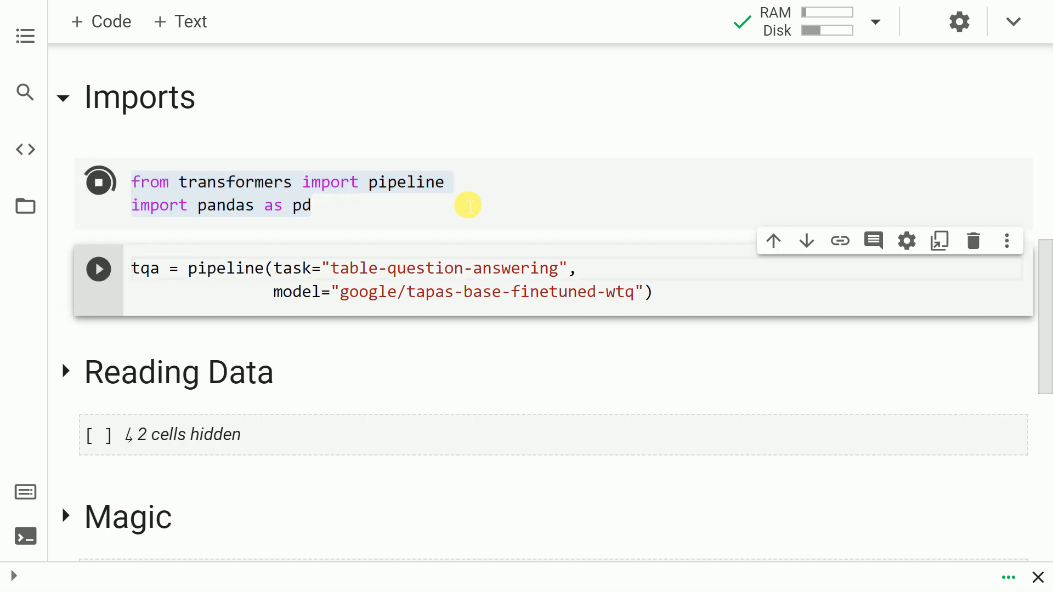
{"action": "left_click", "coordinate": [99, 182]}
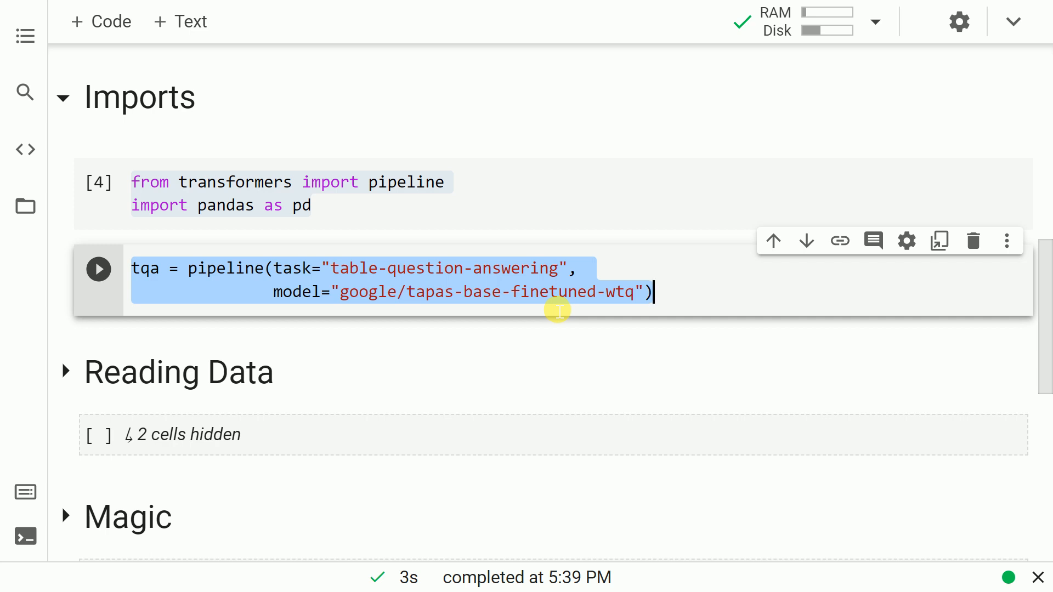
{"action": "left_click", "coordinate": [98, 269]}
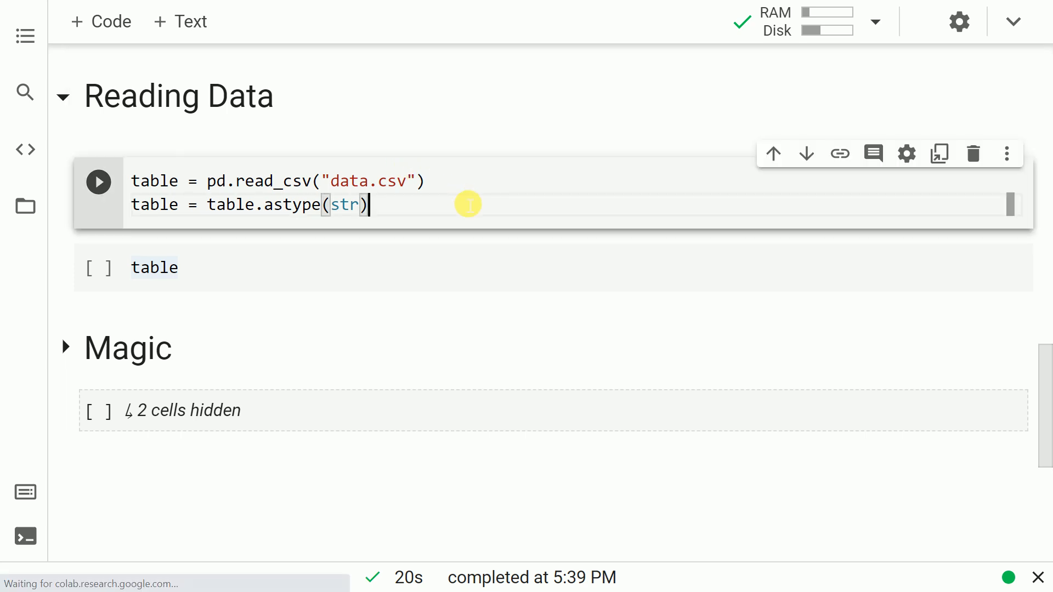
Step: Load data.csv with pd.read_csv as strings and show the table
{"action": "key", "text": "ctrl+a"}
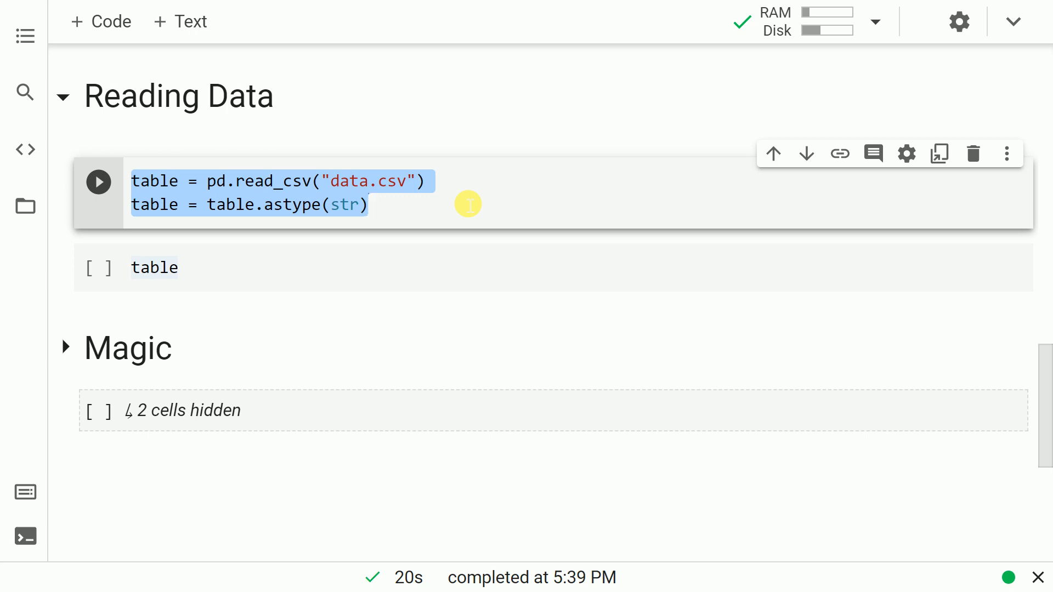
{"action": "left_click", "coordinate": [155, 267]}
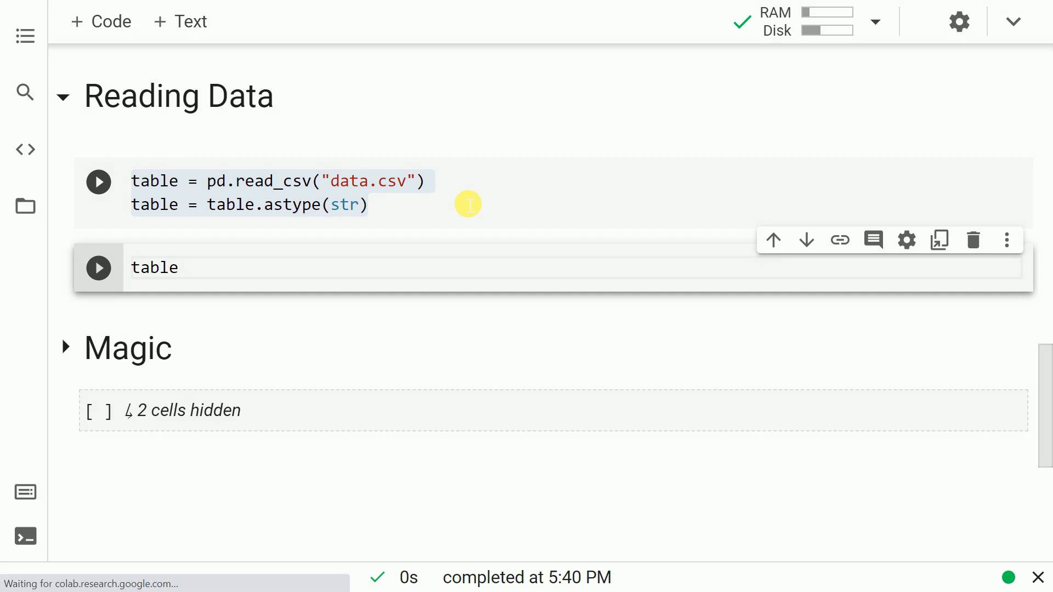
{"action": "left_click", "coordinate": [98, 268]}
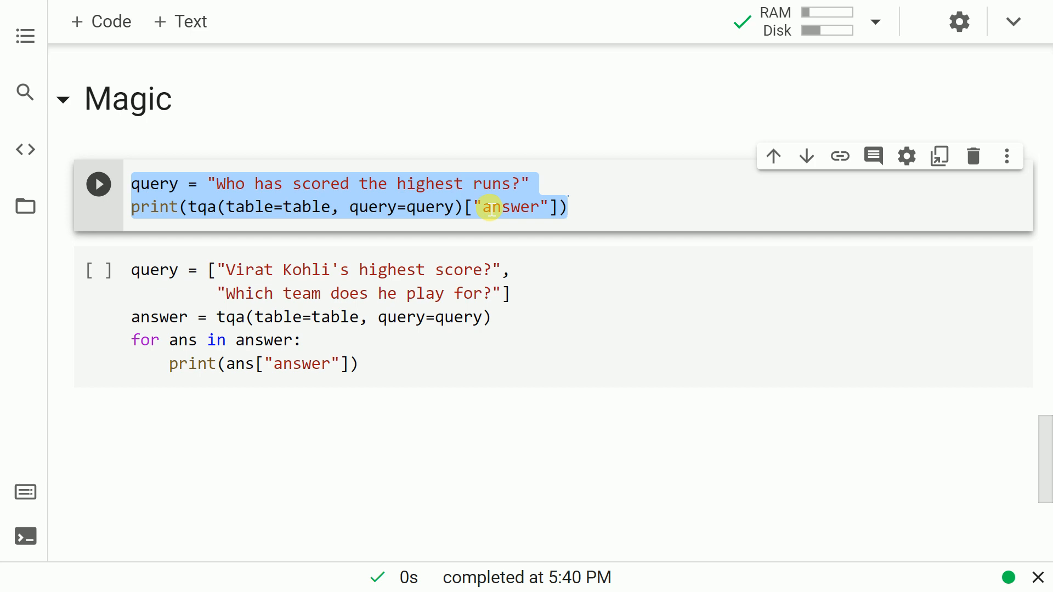
Step: Run the query asking who has scored the highest runs
{"action": "left_click", "coordinate": [566, 207]}
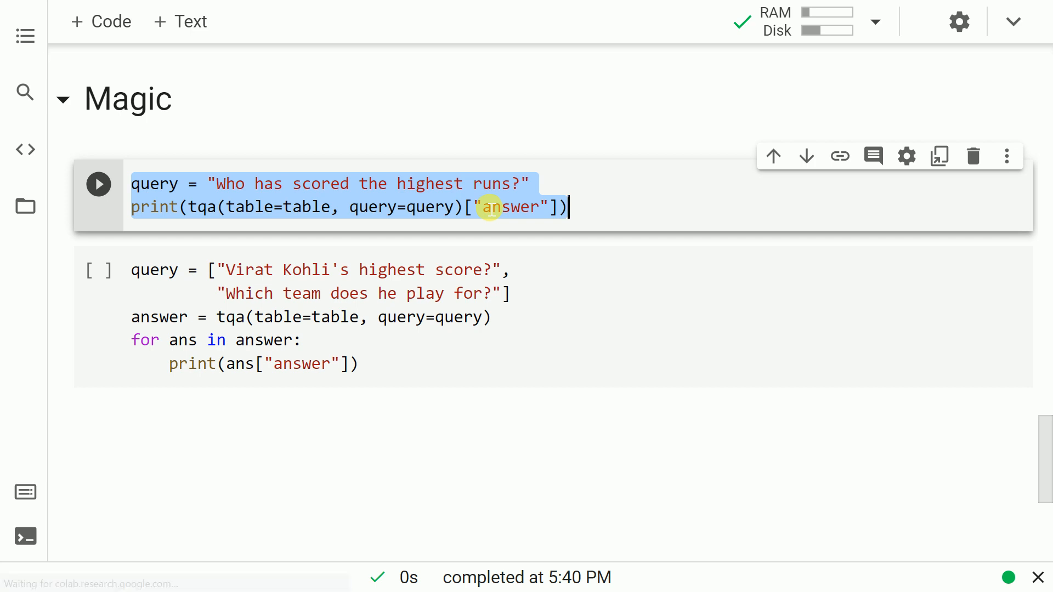
{"action": "left_click", "coordinate": [99, 184]}
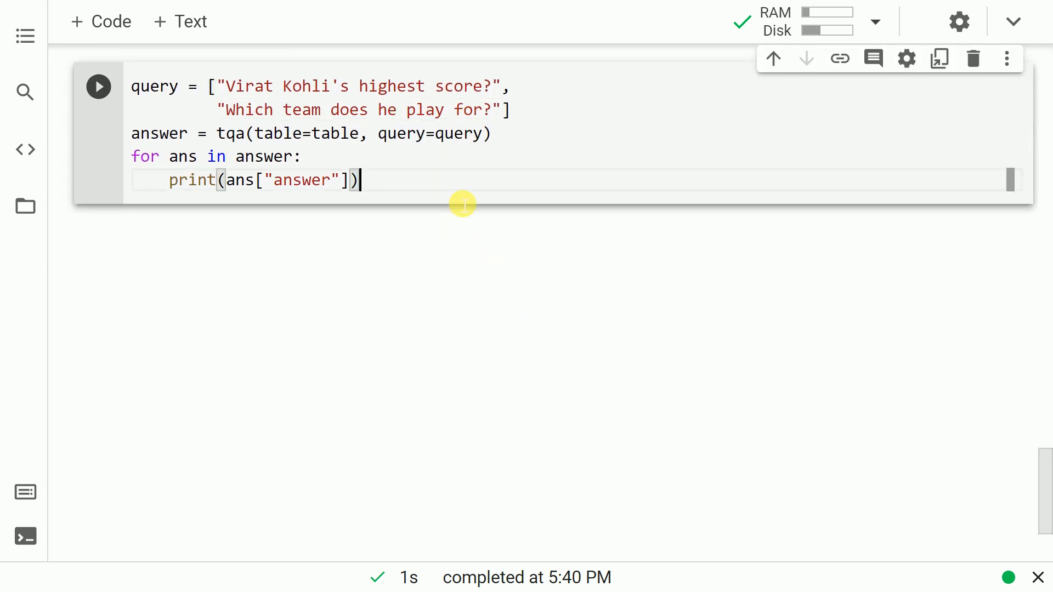
Step: Run the two Virat Kohli queries, returning 'AVERAGE > 183' and 'India'
{"action": "key", "text": "ctrl+a"}
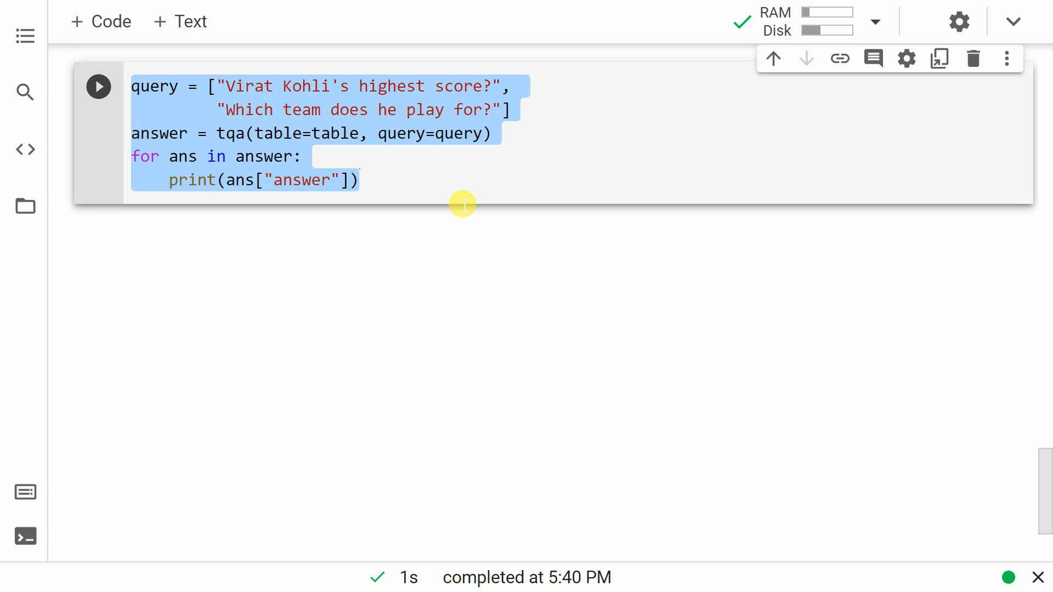
{"action": "left_click", "coordinate": [360, 180]}
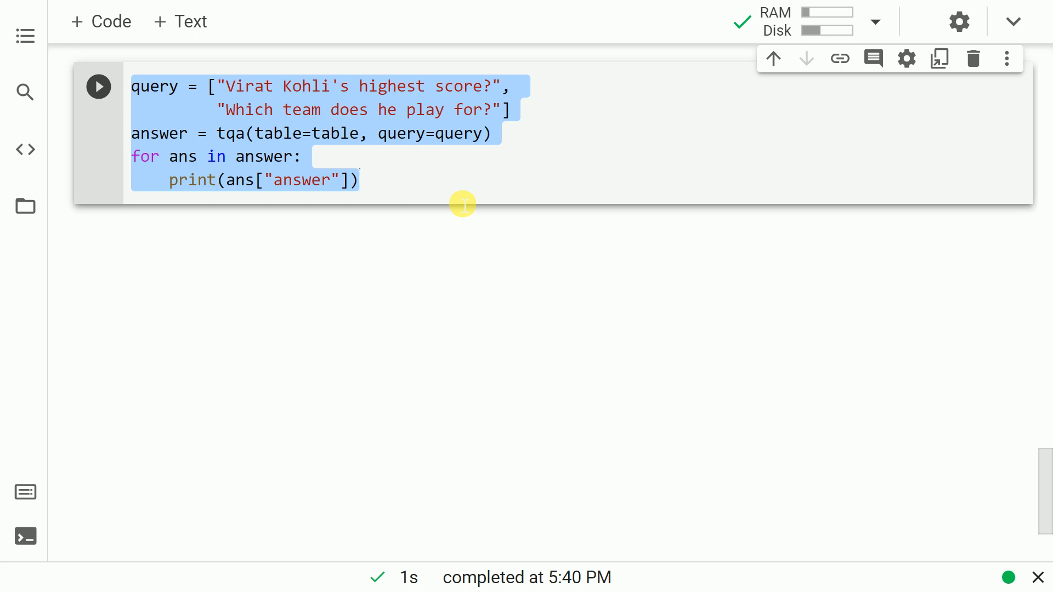
{"action": "left_click", "coordinate": [360, 179]}
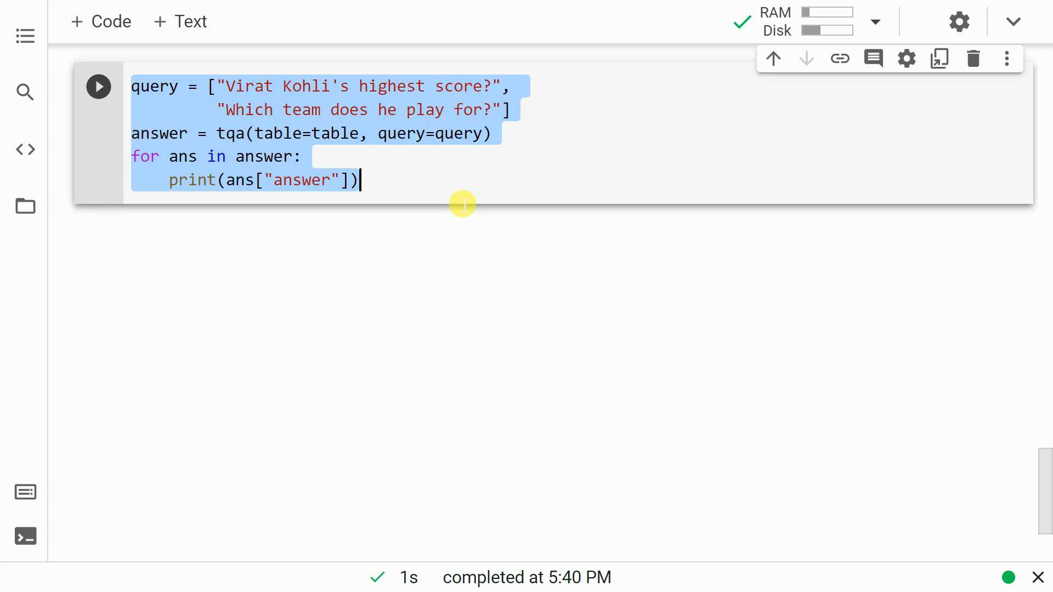
{"action": "left_click", "coordinate": [99, 86]}
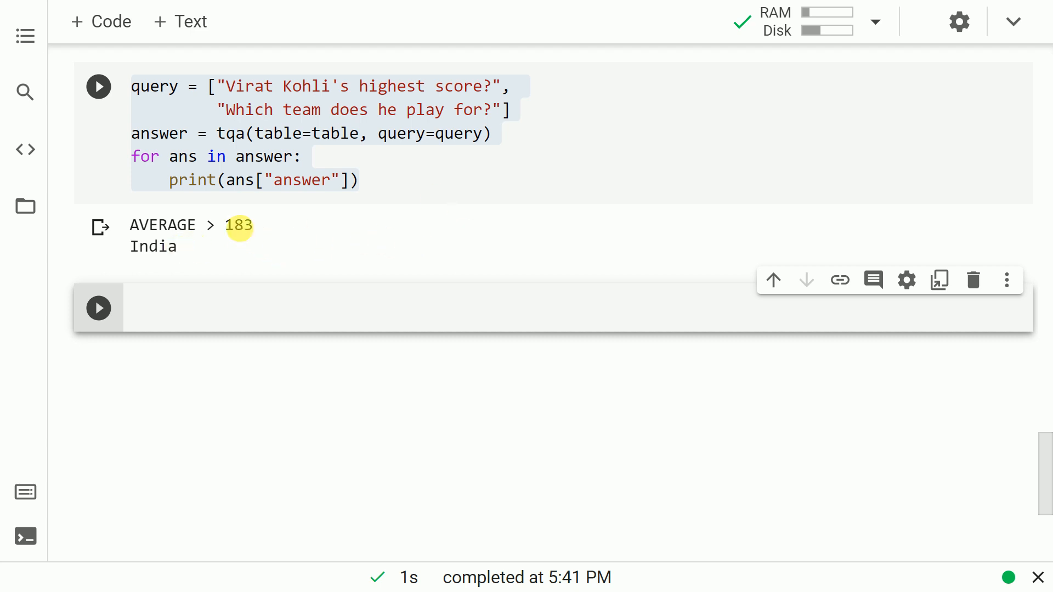
{"action": "scroll", "scroll_direction": "down", "scroll_amount": 3}
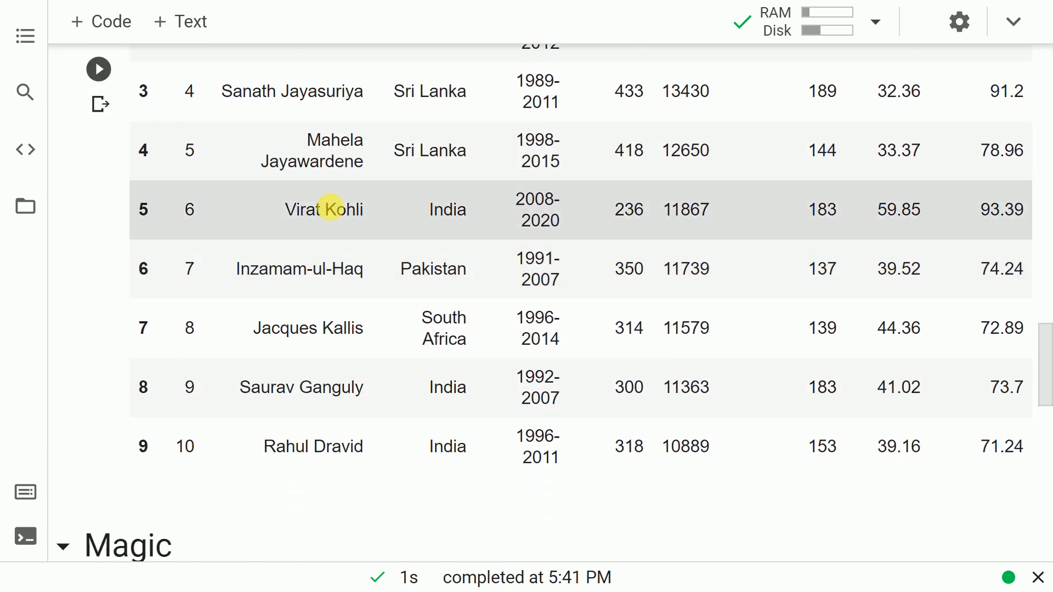
{"action": "double_click", "coordinate": [323, 209]}
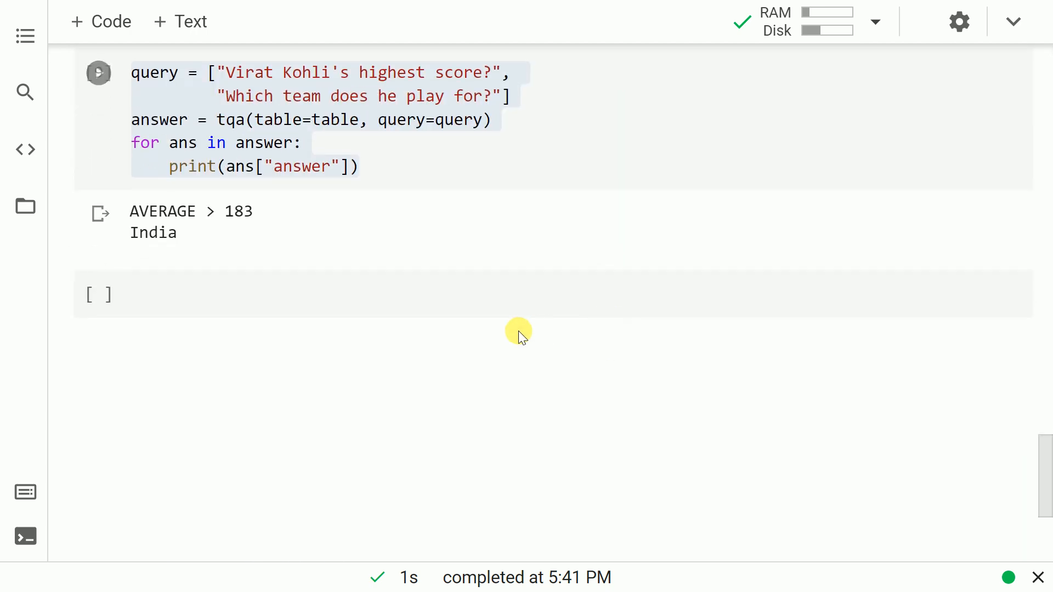
{"action": "left_click", "coordinate": [490, 294]}
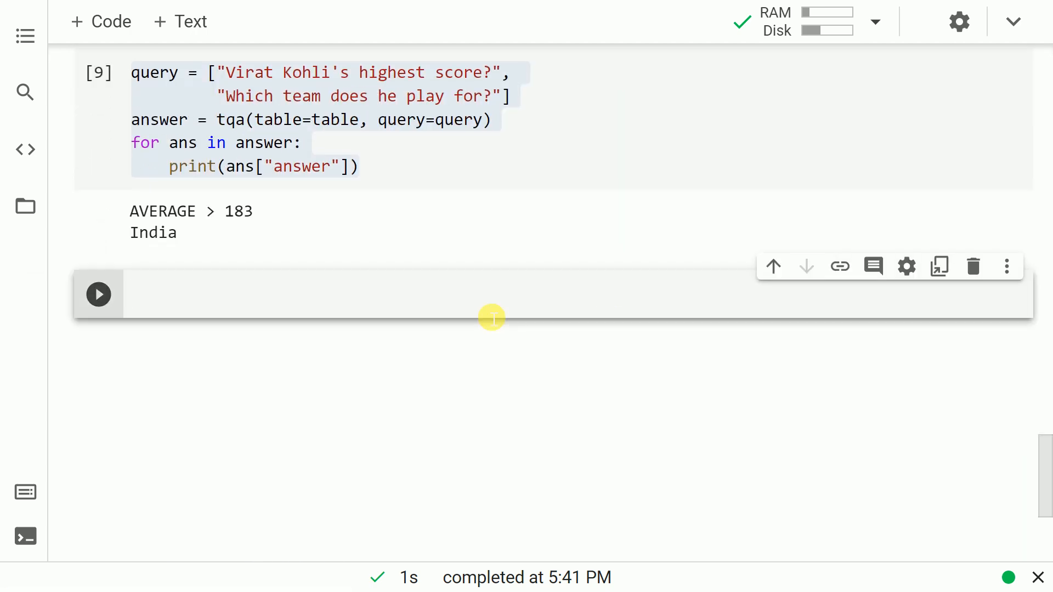
{"action": "mouse_move", "coordinate": [534, 279]}
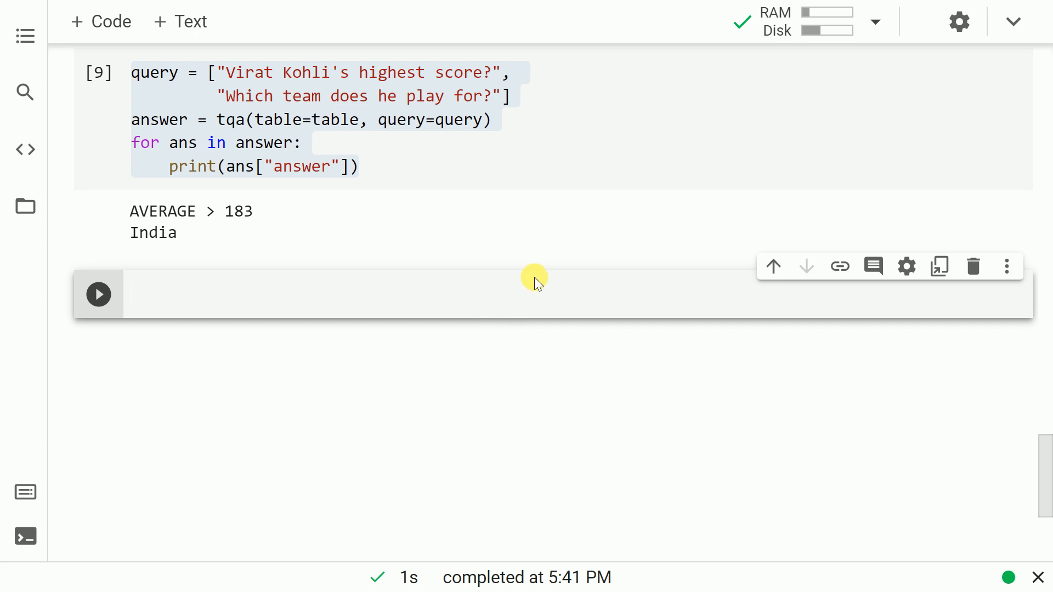